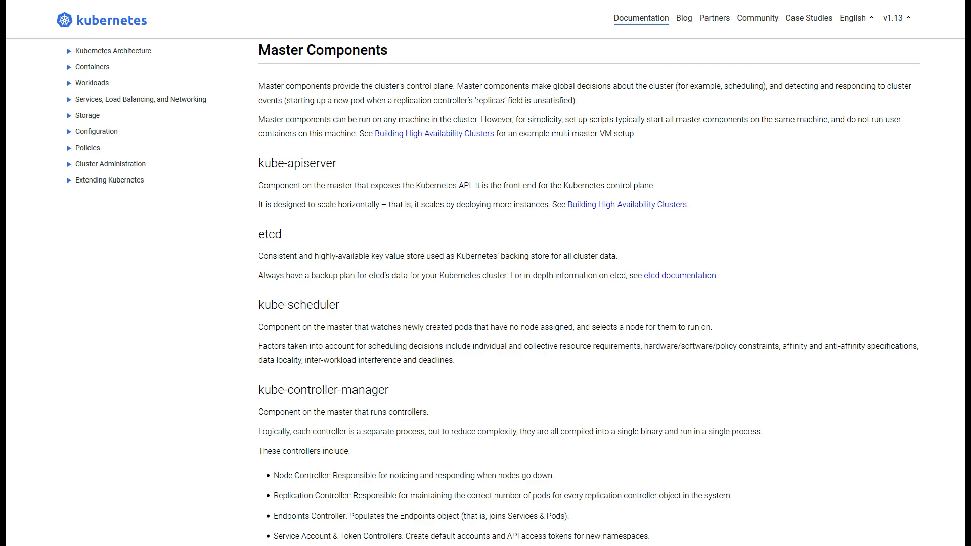
pyautogui.scroll(-3)
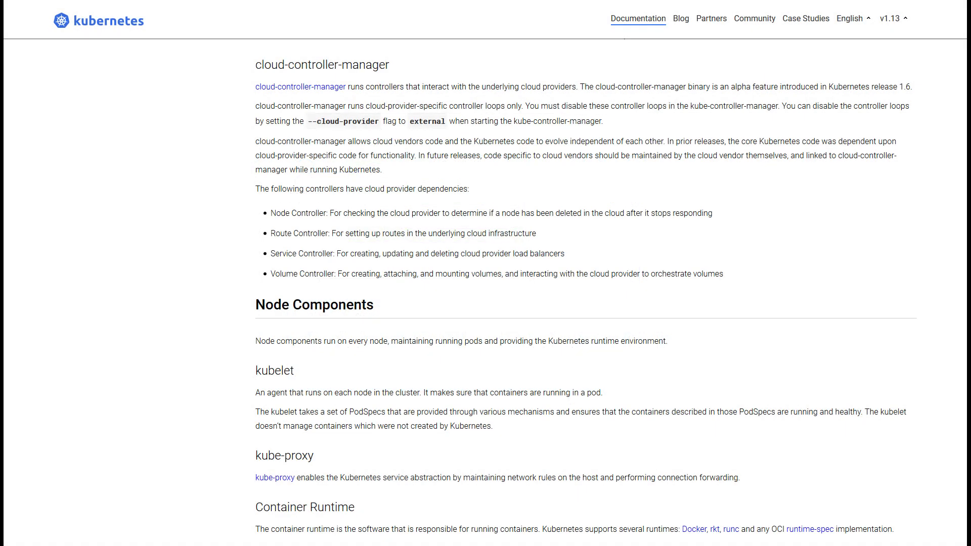